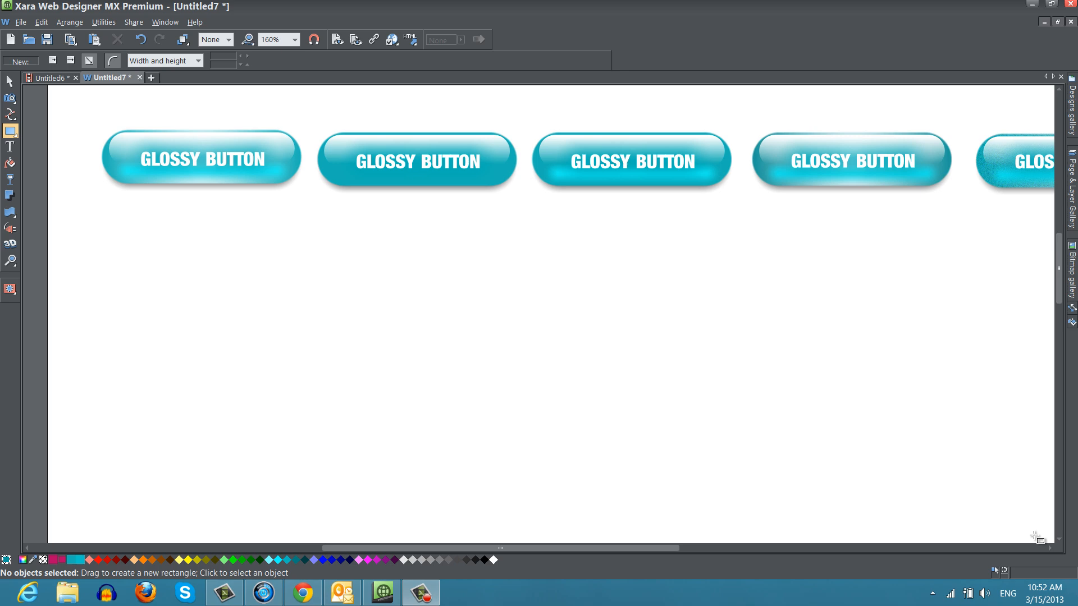
pyautogui.moveTo(494, 422)
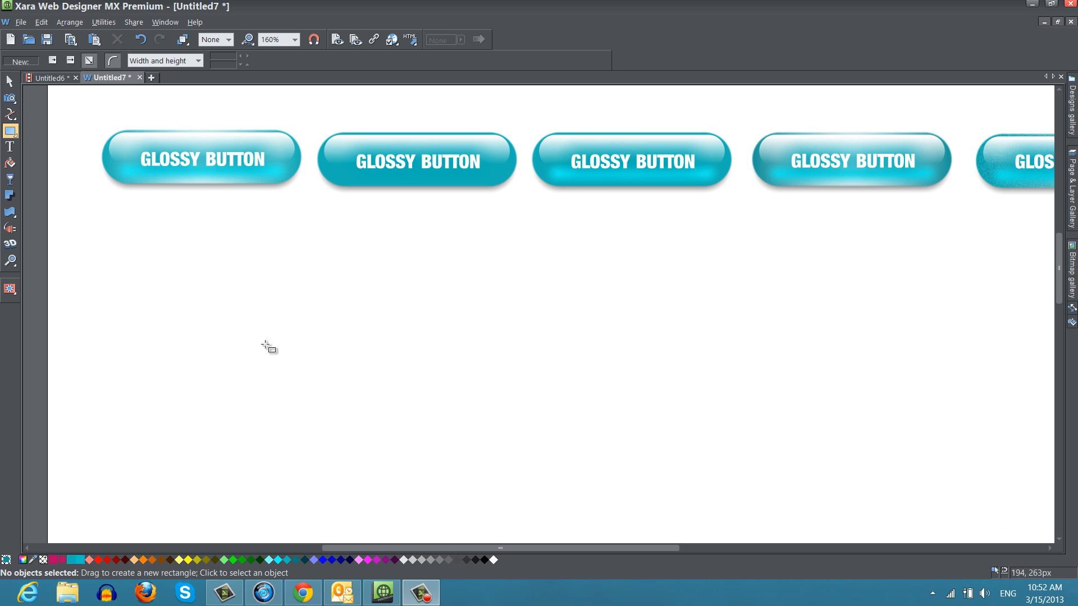
pyautogui.moveTo(150, 257)
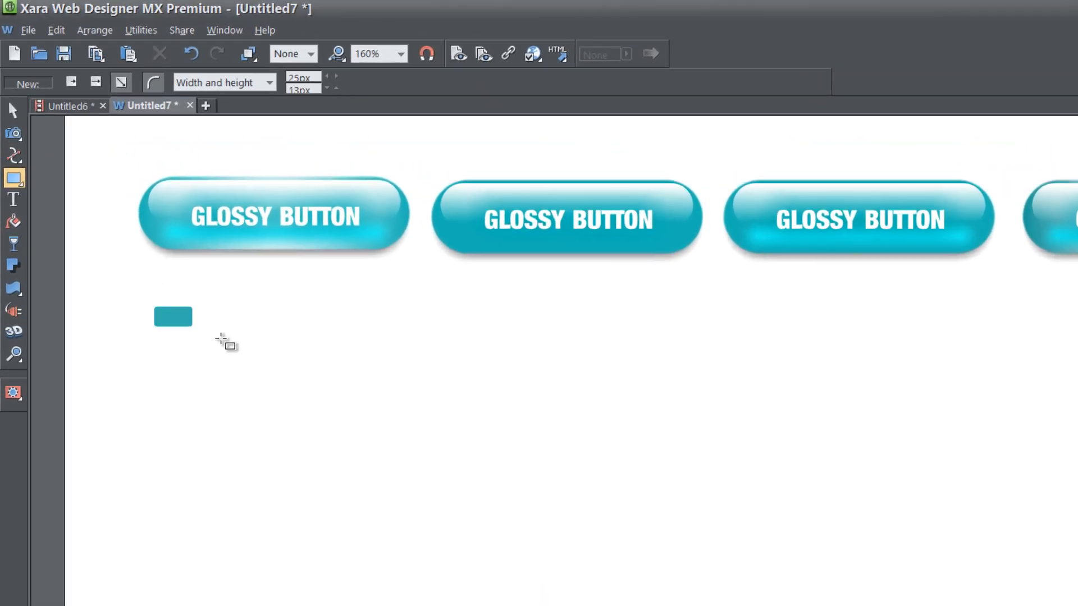
# Draw a teal rectangle about 160×44 px beneath the example buttons and select it.
pyautogui.moveTo(193, 332); pyautogui.dragTo(397, 376)
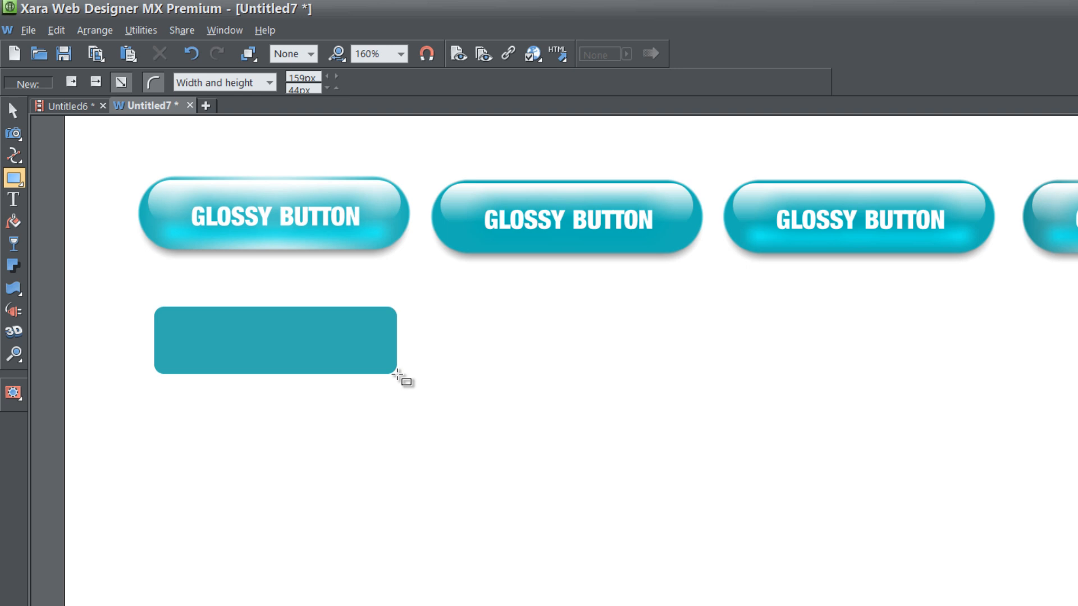
pyautogui.click(277, 340)
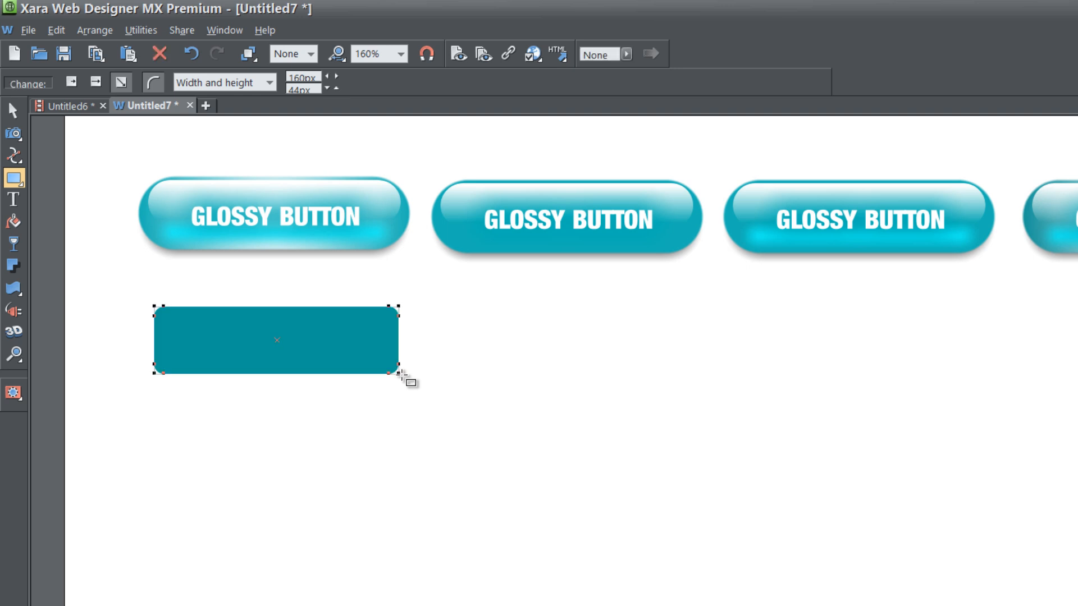
pyautogui.moveTo(522, 351)
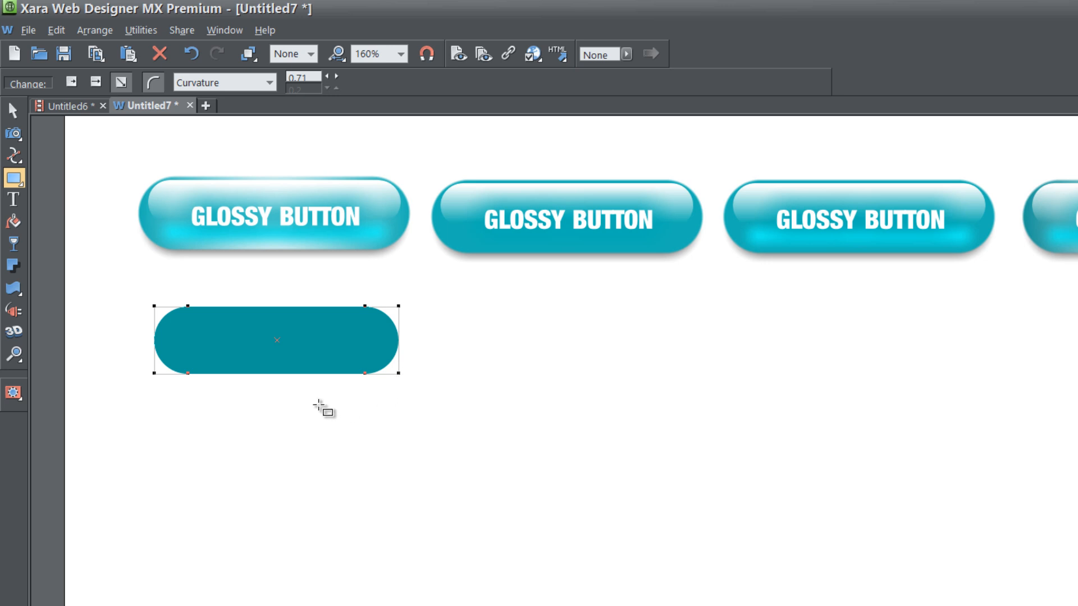
# Copy the teal pill shape with Ctrl+C and paste a copy in place.
pyautogui.press('Ctrl+c')
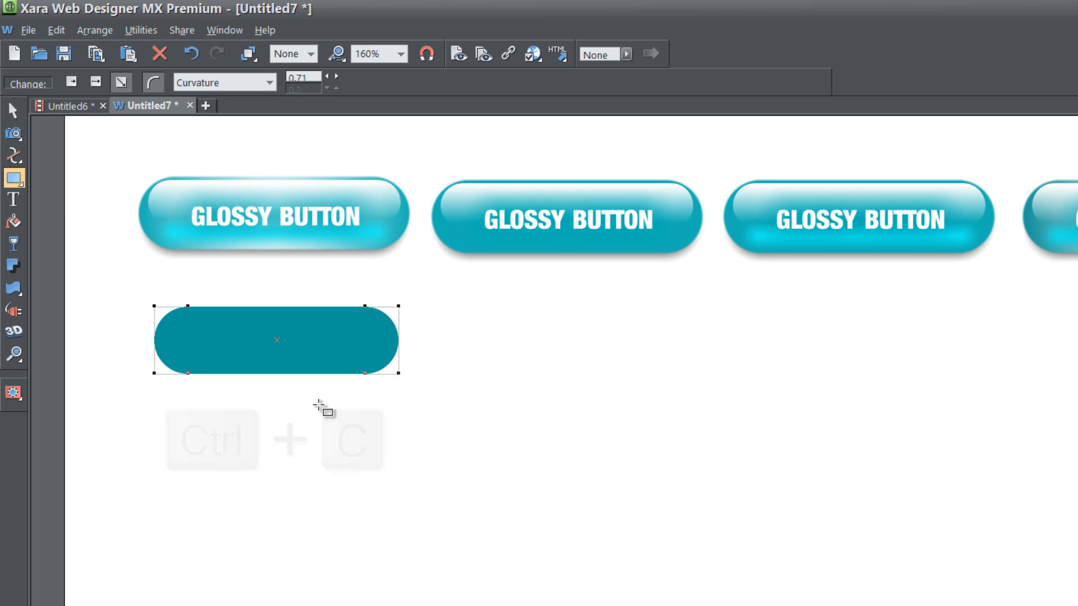
pyautogui.press('Ctrl+c')
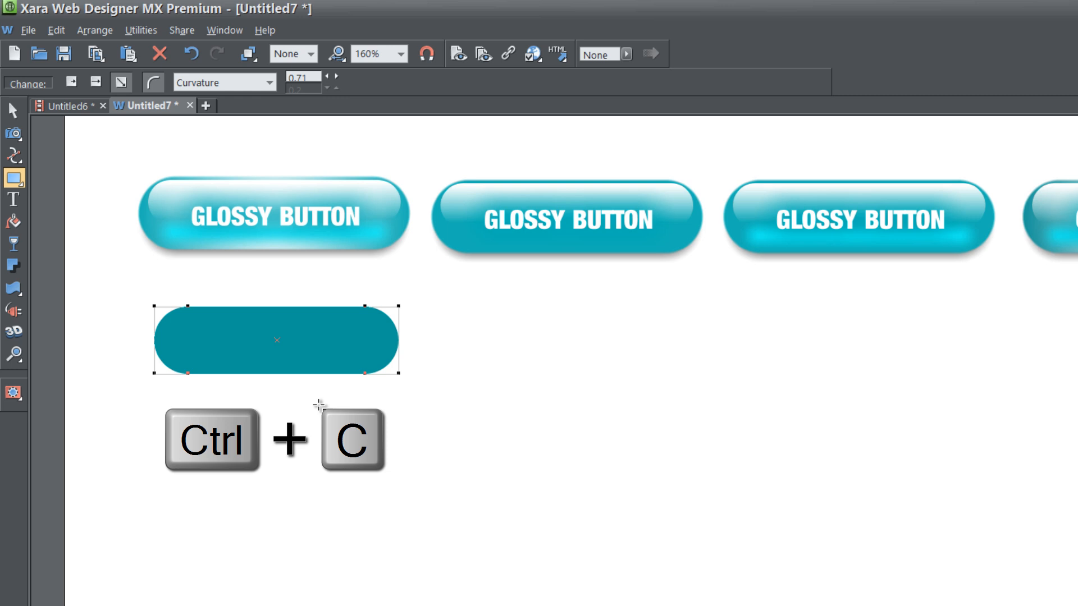
pyautogui.press('Ctrl+Shift+V')
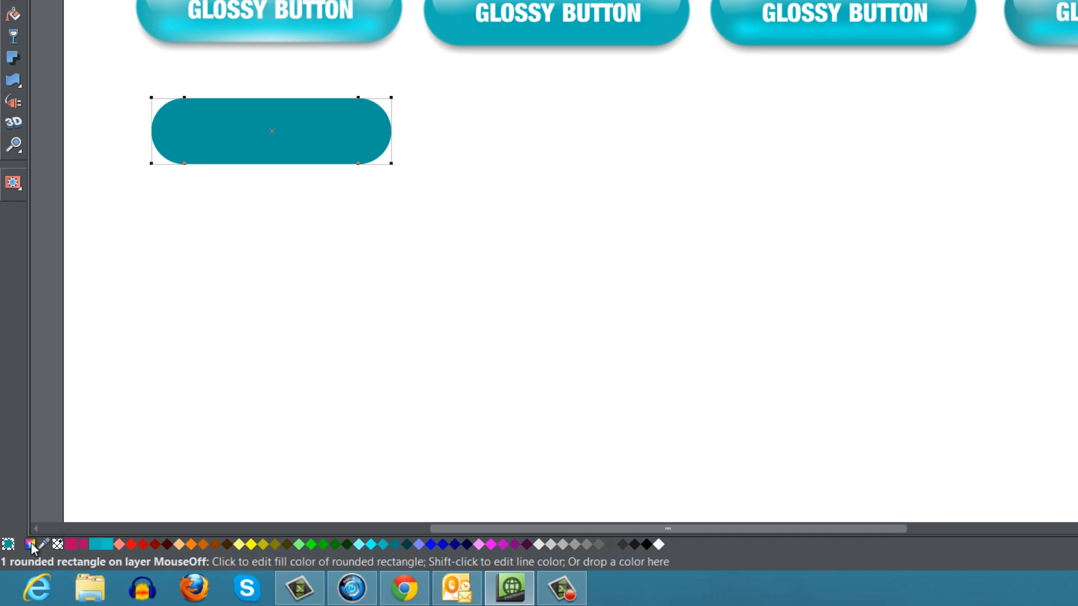
# Fill the pasted copy white and shrink it to leave a teal rim.
pyautogui.click(36, 544)
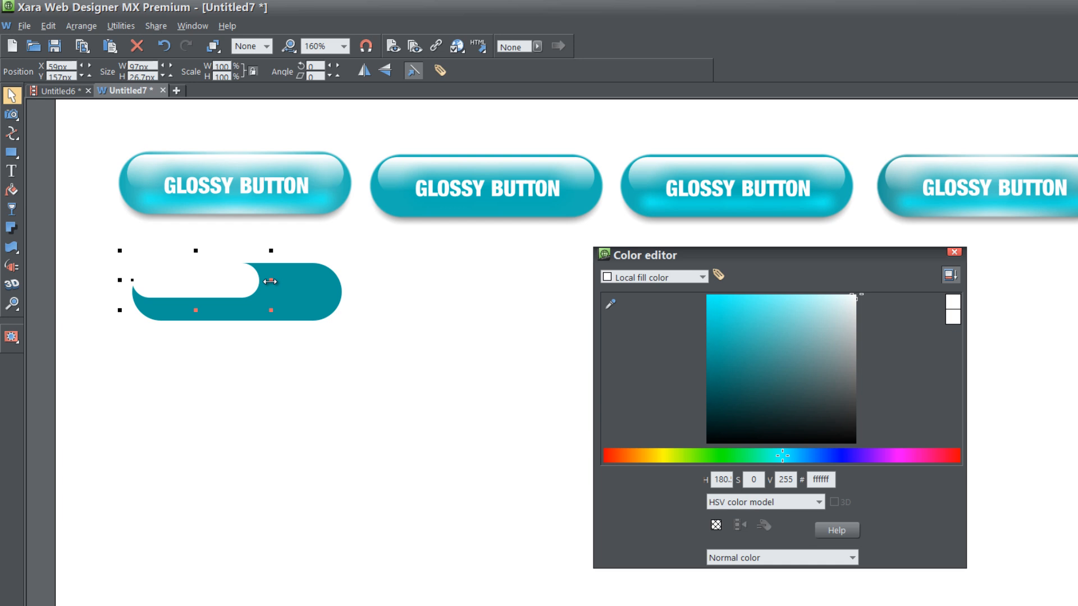
pyautogui.moveTo(270, 281); pyautogui.dragTo(315, 282)
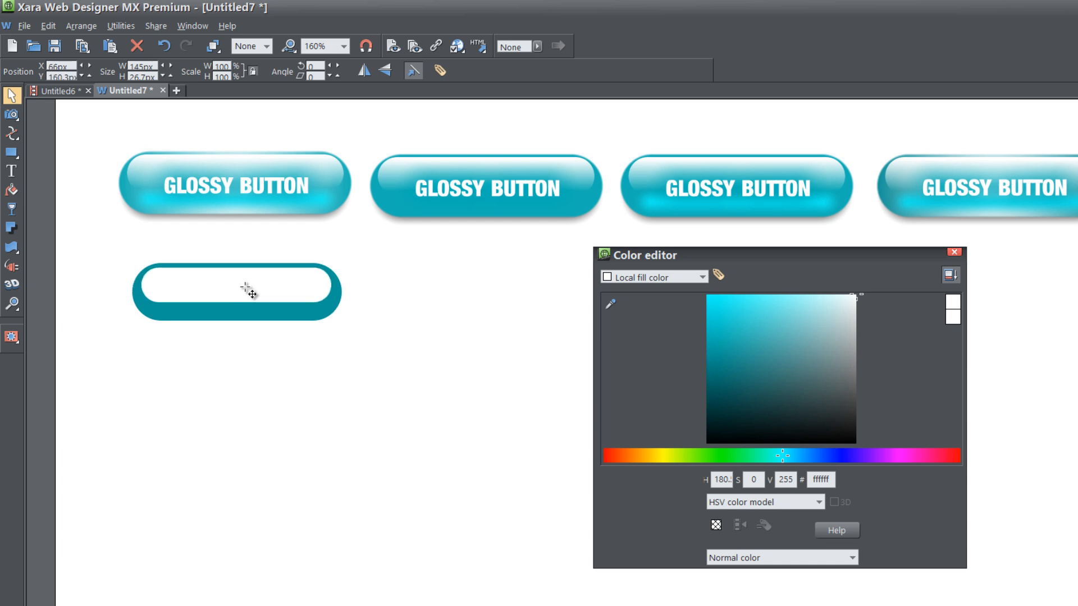
pyautogui.click(246, 288)
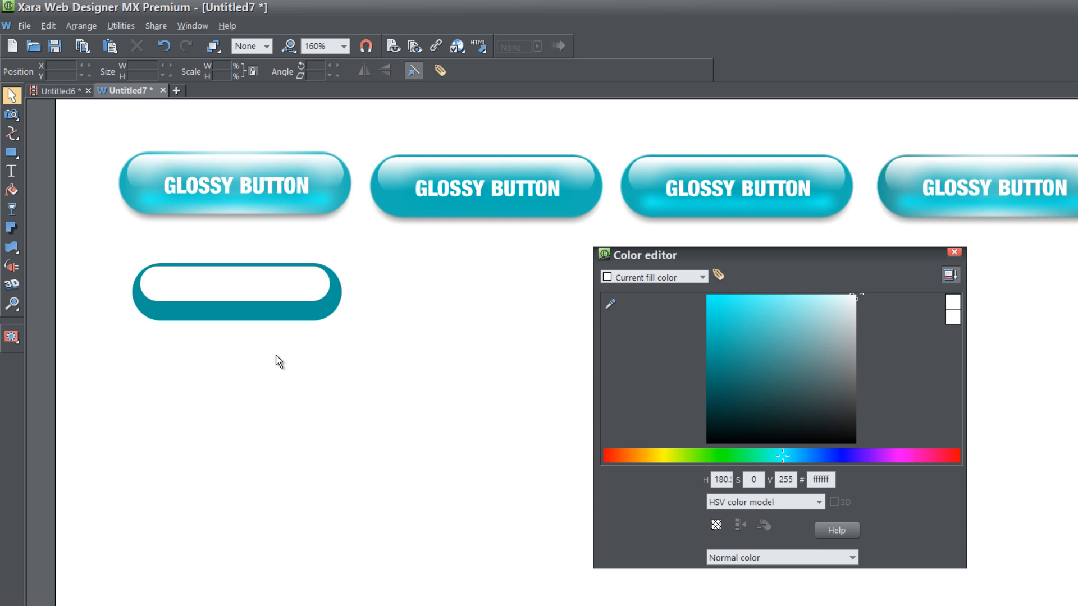
pyautogui.moveTo(258, 293)
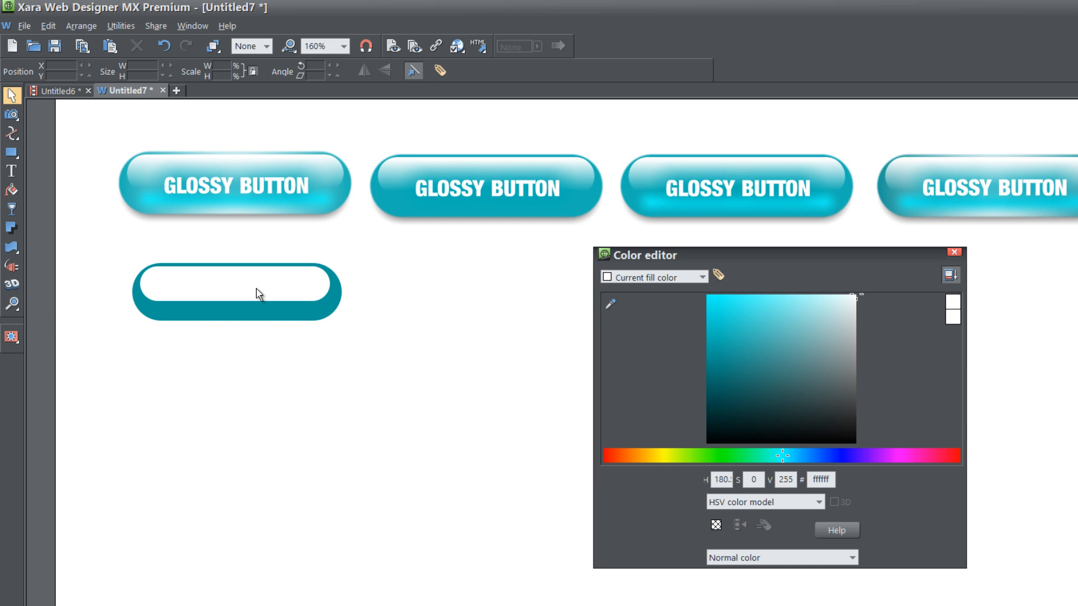
# Make the white inner pill fade from white to teal as a glossy highlight.
pyautogui.click(246, 290)
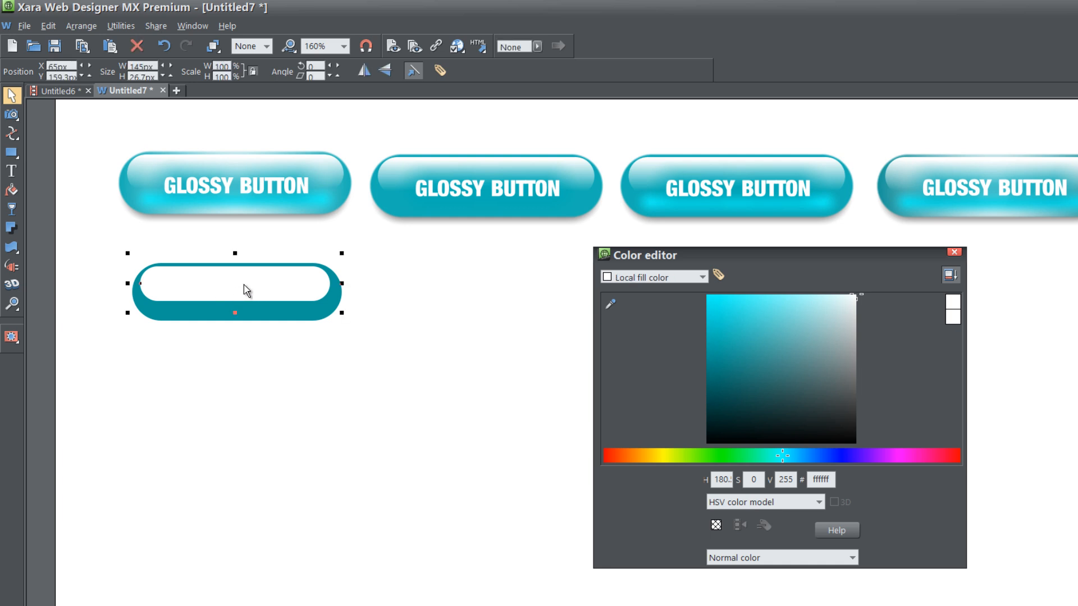
pyautogui.moveTo(22, 214)
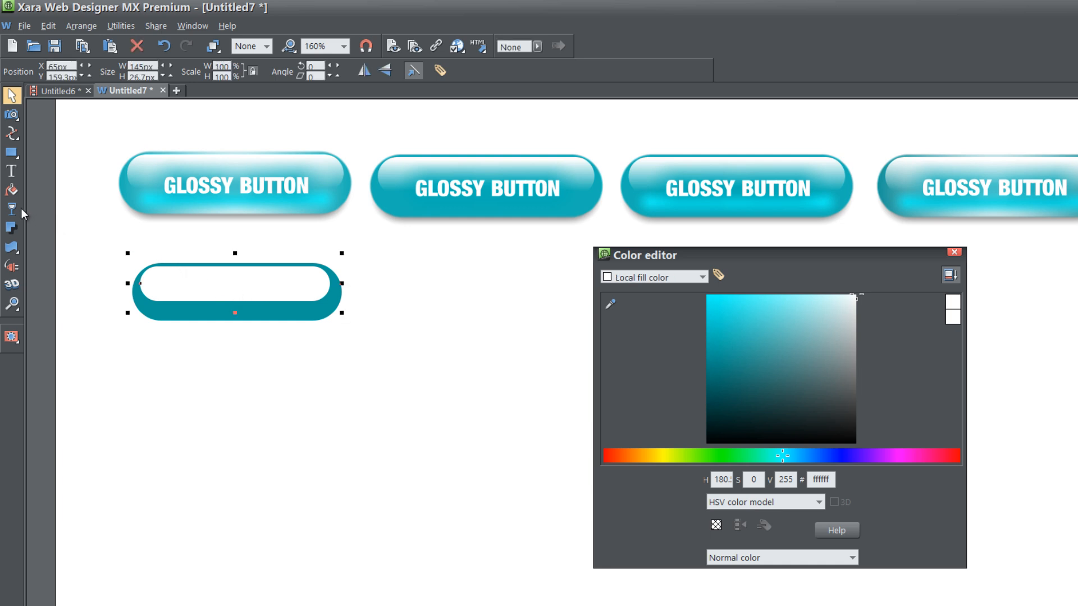
pyautogui.moveTo(21, 214)
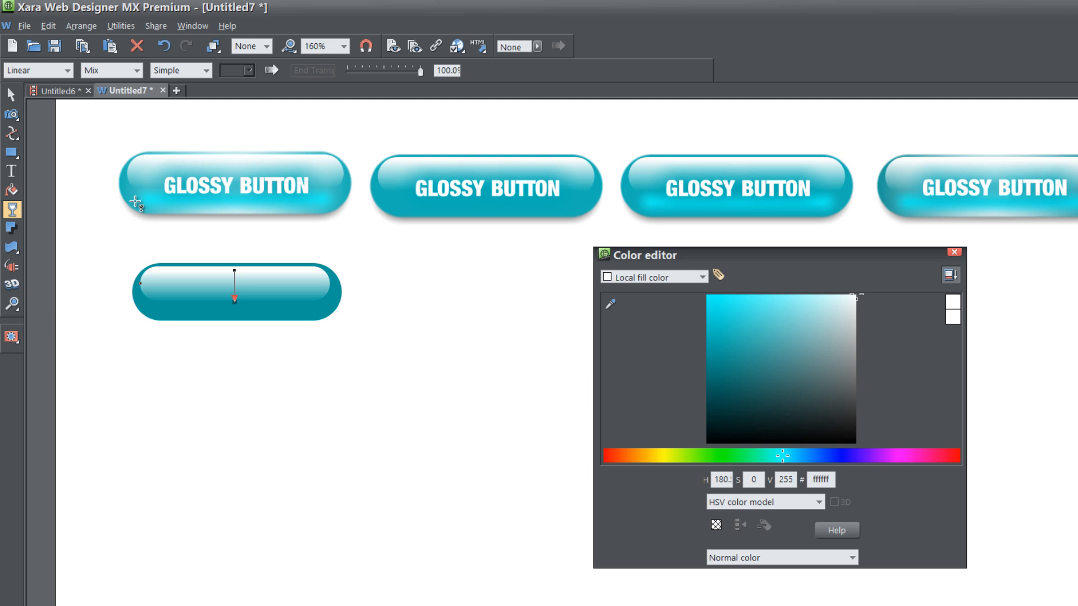
pyautogui.click(10, 93)
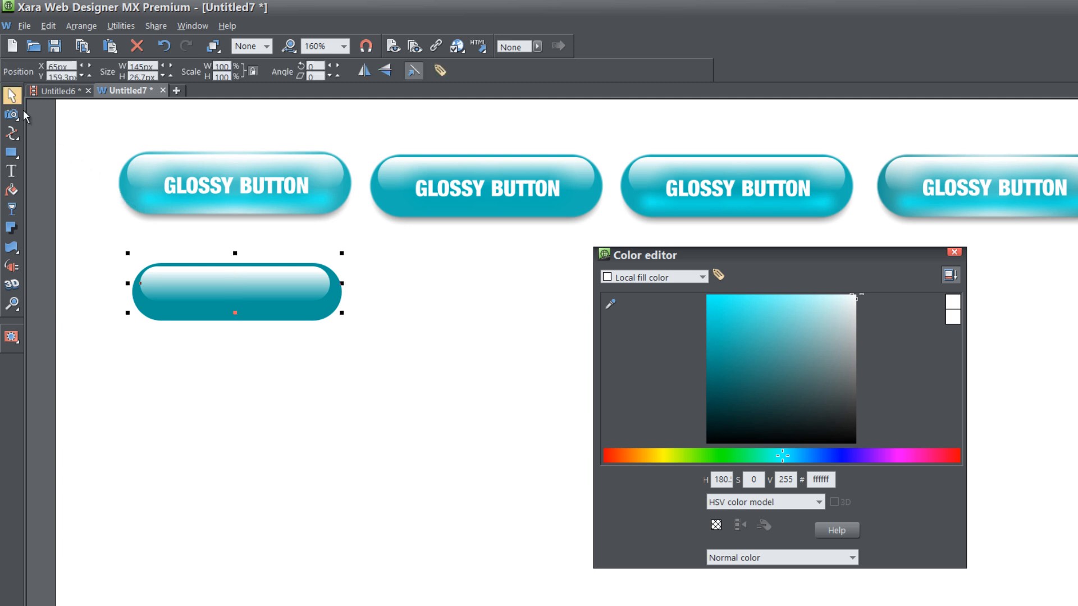
pyautogui.moveTo(342, 284)
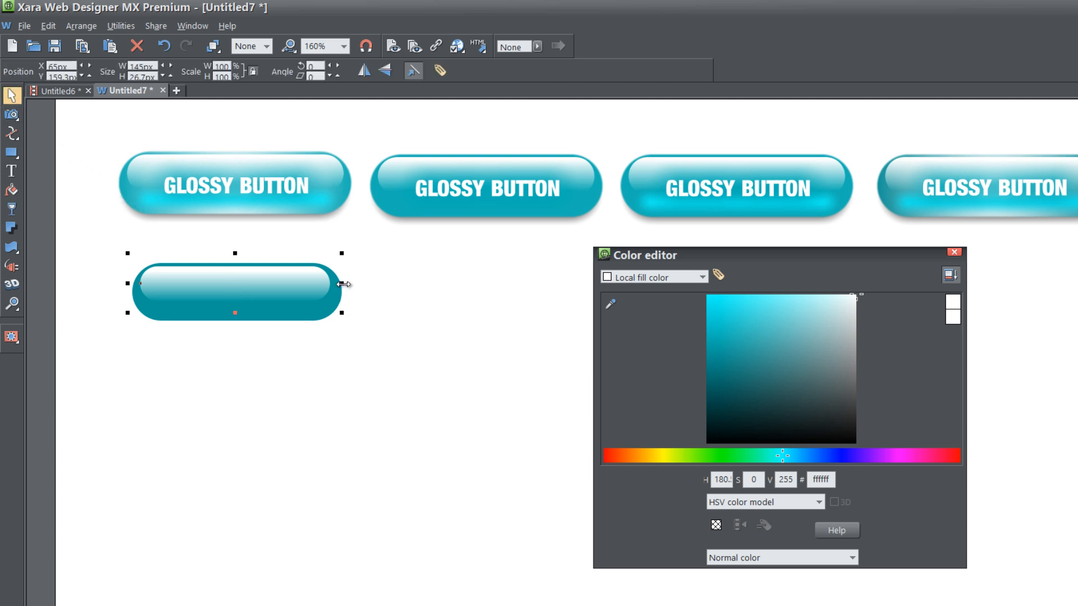
pyautogui.moveTo(343, 284); pyautogui.dragTo(348, 285)
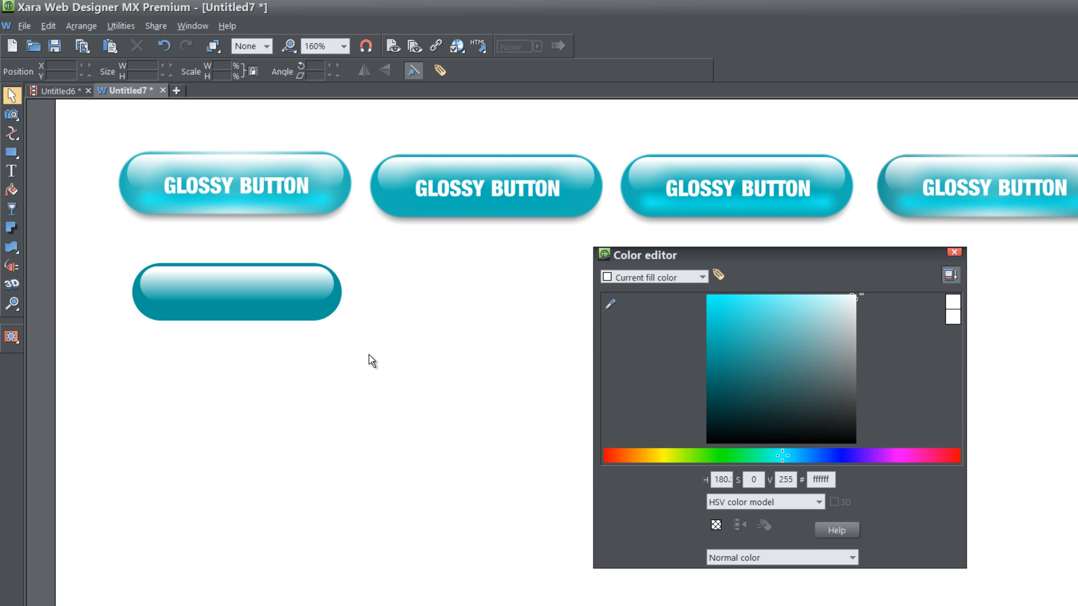
pyautogui.moveTo(378, 323)
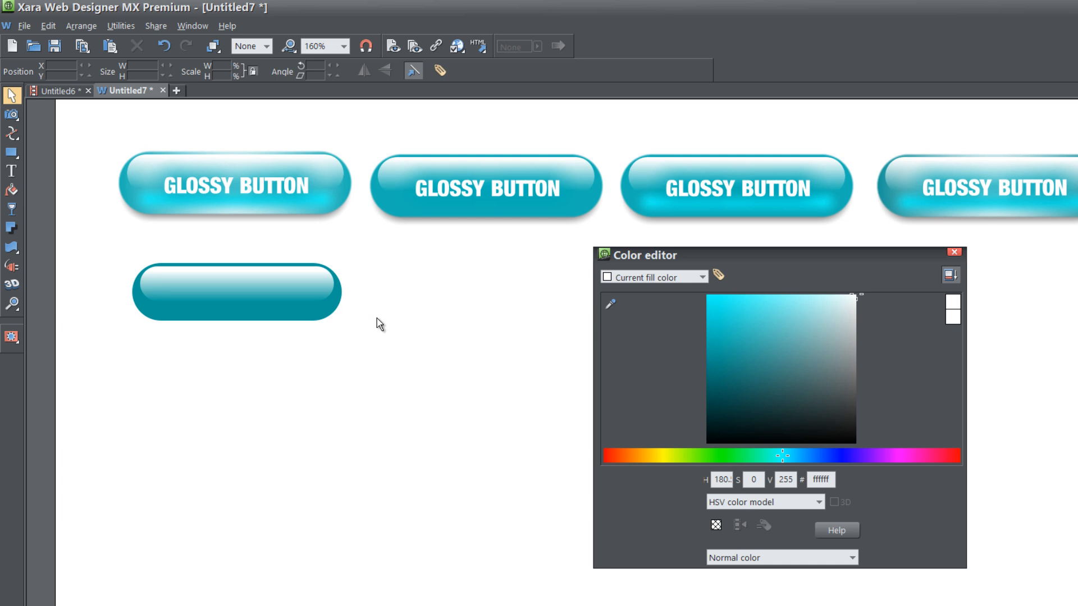
pyautogui.moveTo(301, 291)
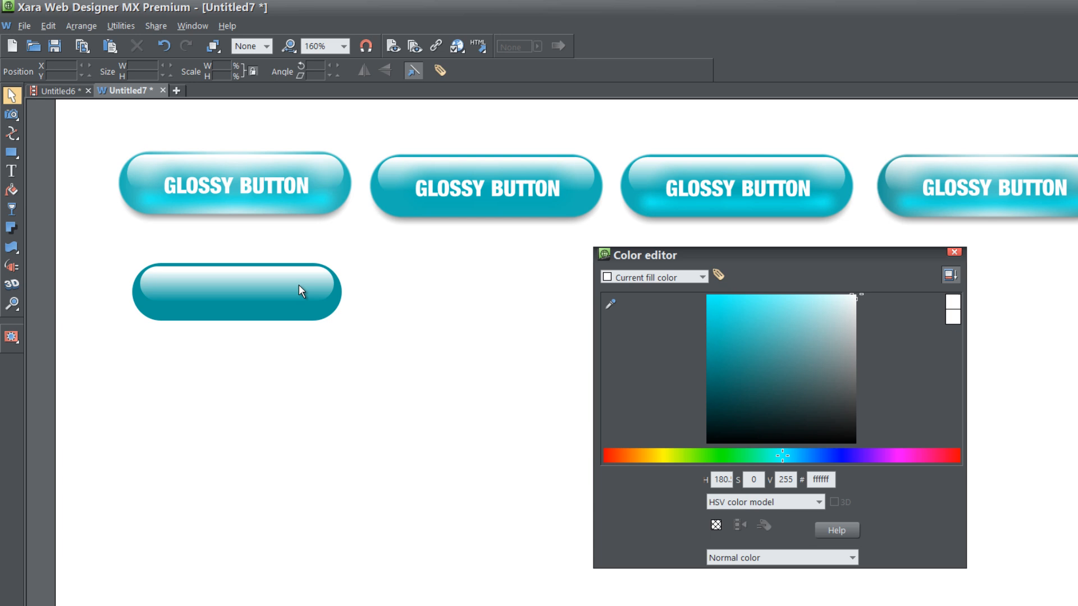
pyautogui.moveTo(339, 314)
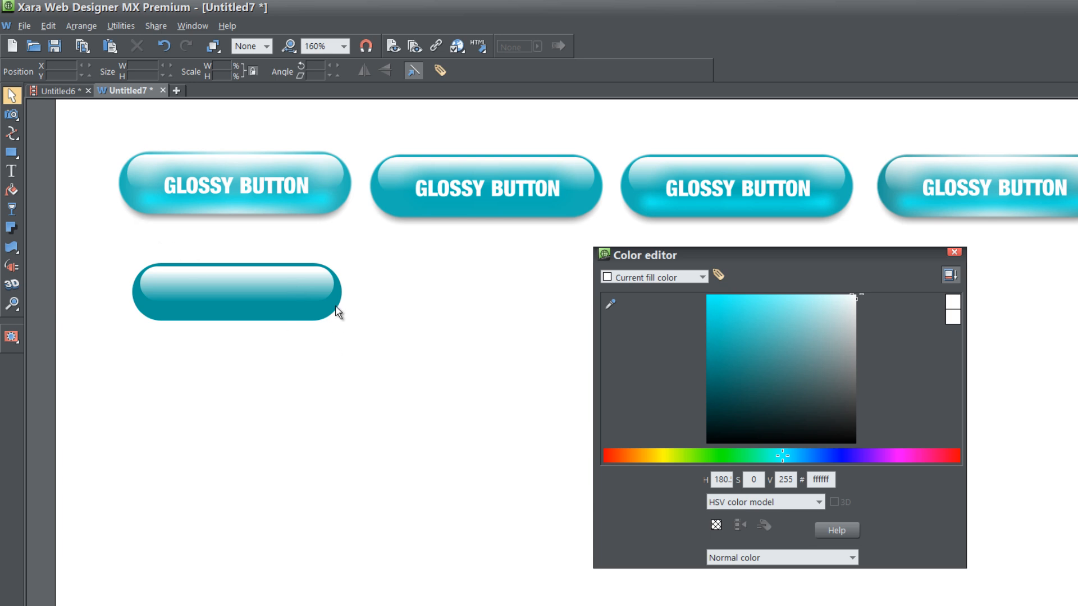
# Paste a copy of the teal button shape in place and recolour it dark gray.
pyautogui.press('Ctrl+C')
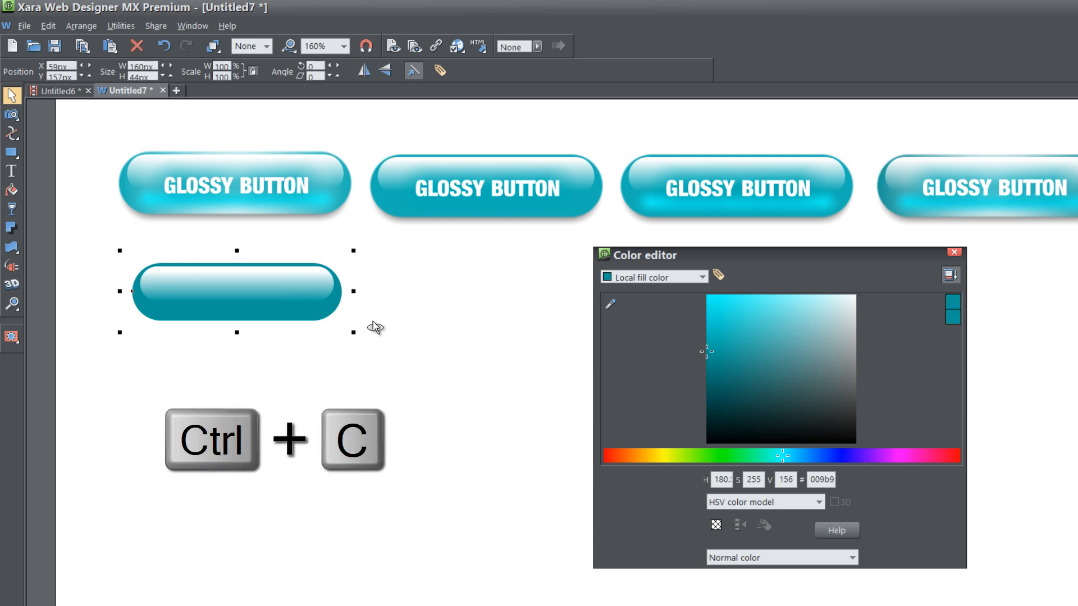
pyautogui.press('Ctrl+Shift+V')
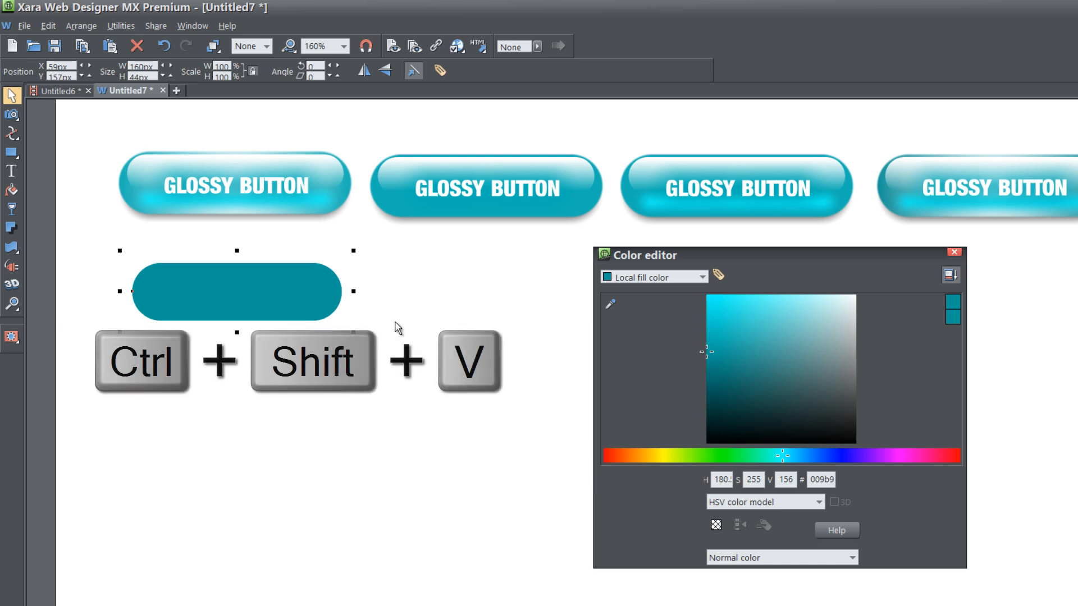
pyautogui.click(830, 364)
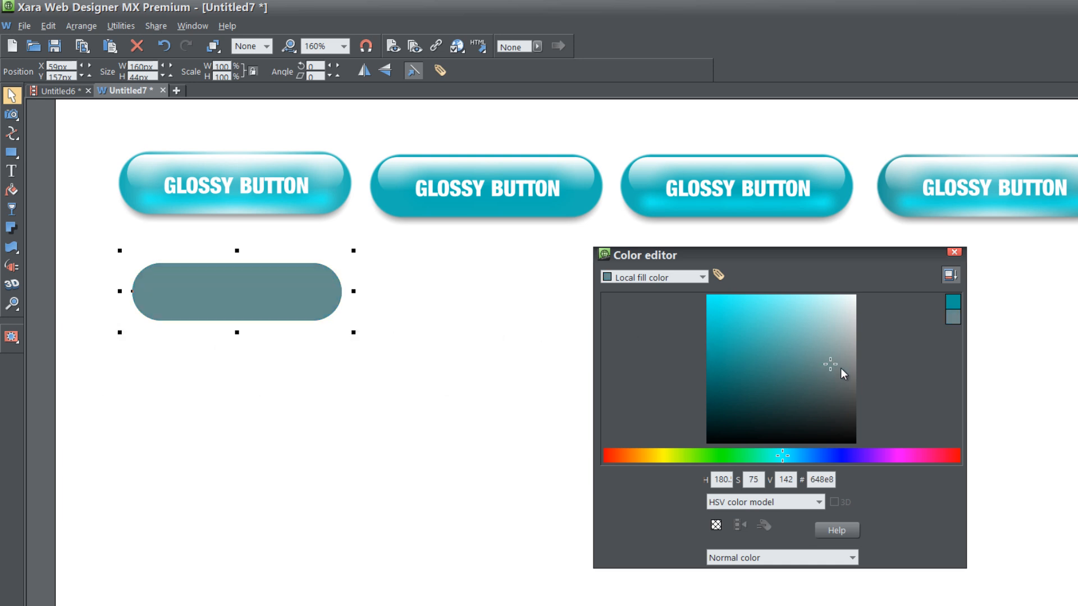
pyautogui.click(856, 416)
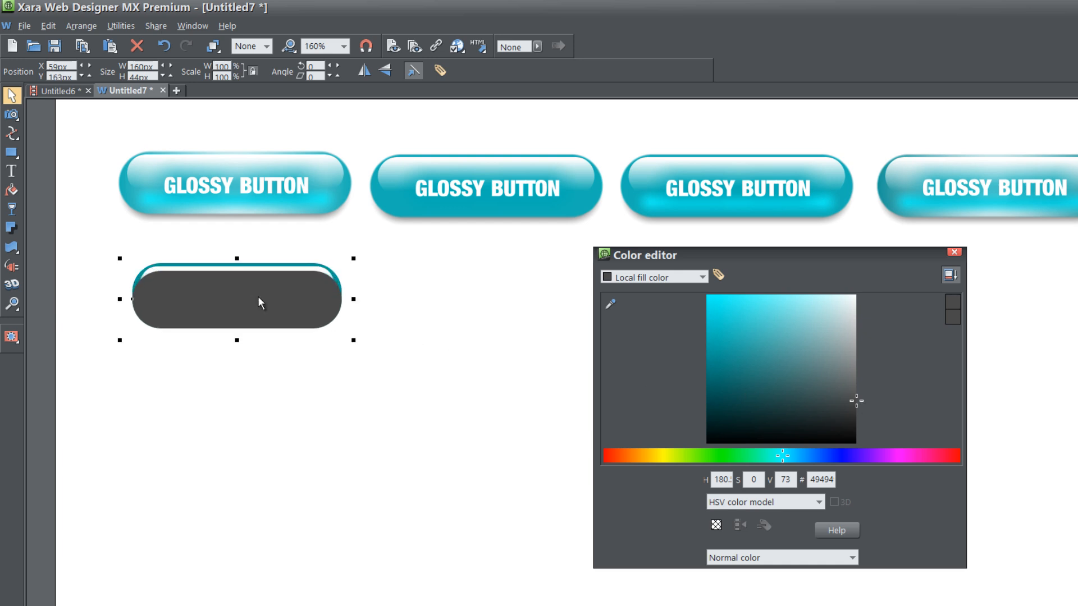
pyautogui.moveTo(354, 301)
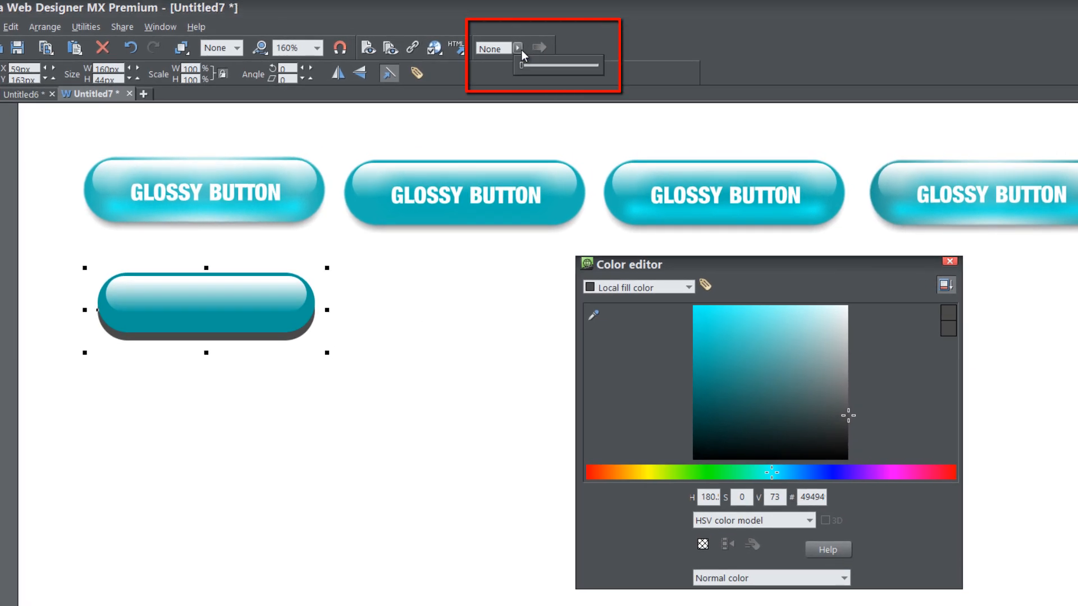
# Feather the gray shadow's edges to about 4.8 px.
pyautogui.moveTo(519, 64); pyautogui.dragTo(543, 66)
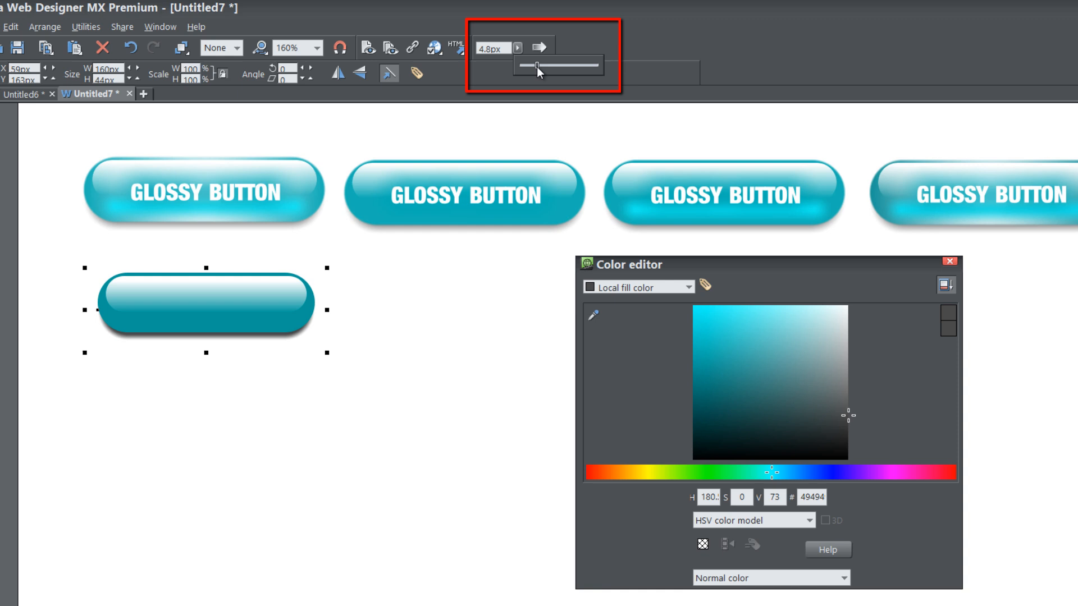
pyautogui.moveTo(526, 65); pyautogui.dragTo(542, 65)
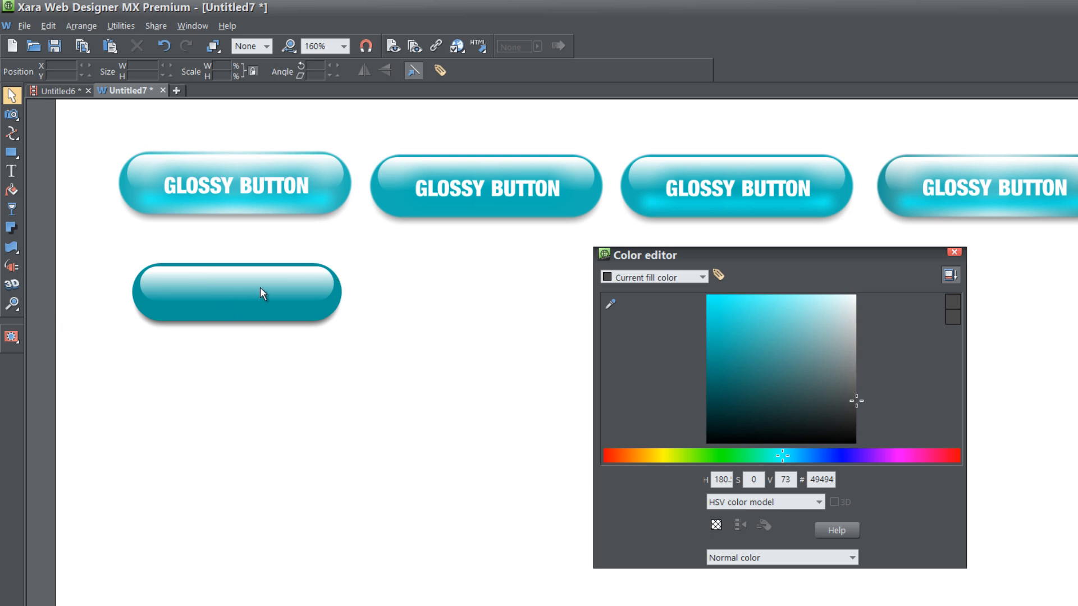
pyautogui.moveTo(31, 186)
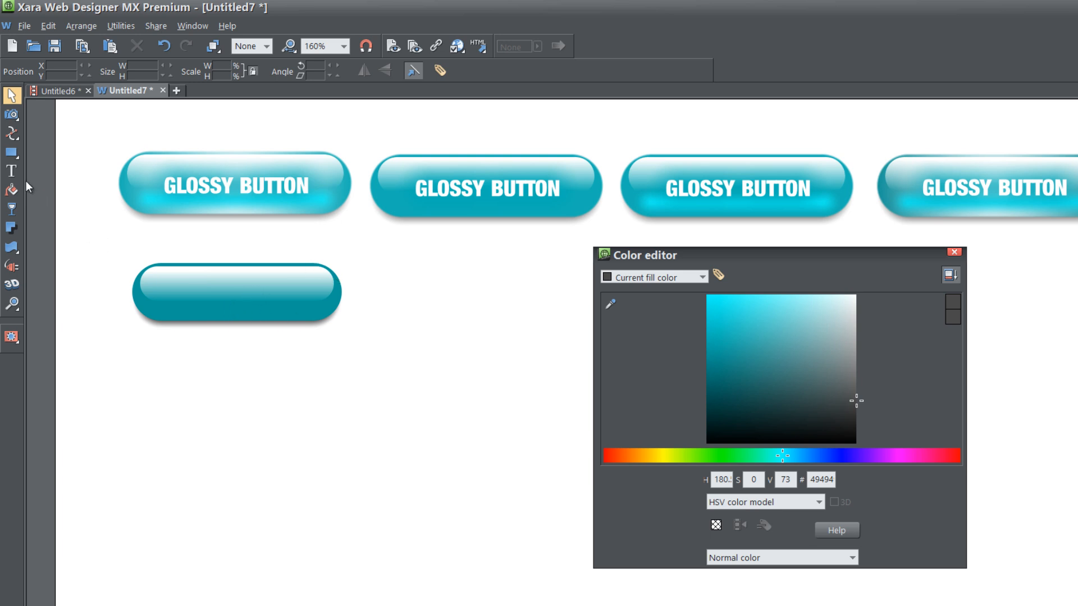
# Type 'GLOSSY BUTTON' on the button and drag the text to its centre.
pyautogui.click(10, 171)
pyautogui.write('g')
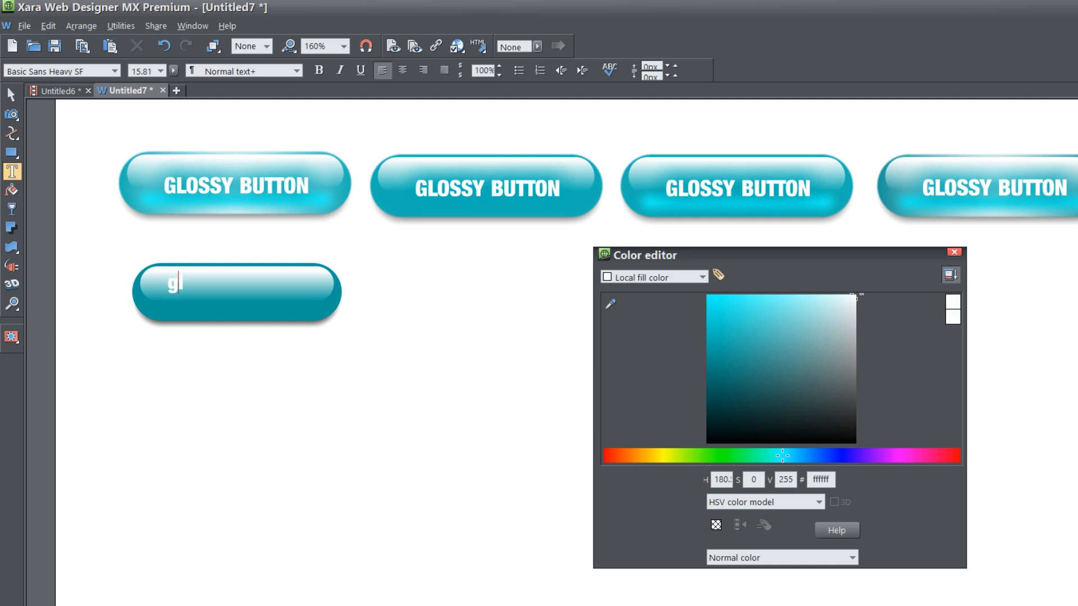
pyautogui.write('GLOSSY BUTT')
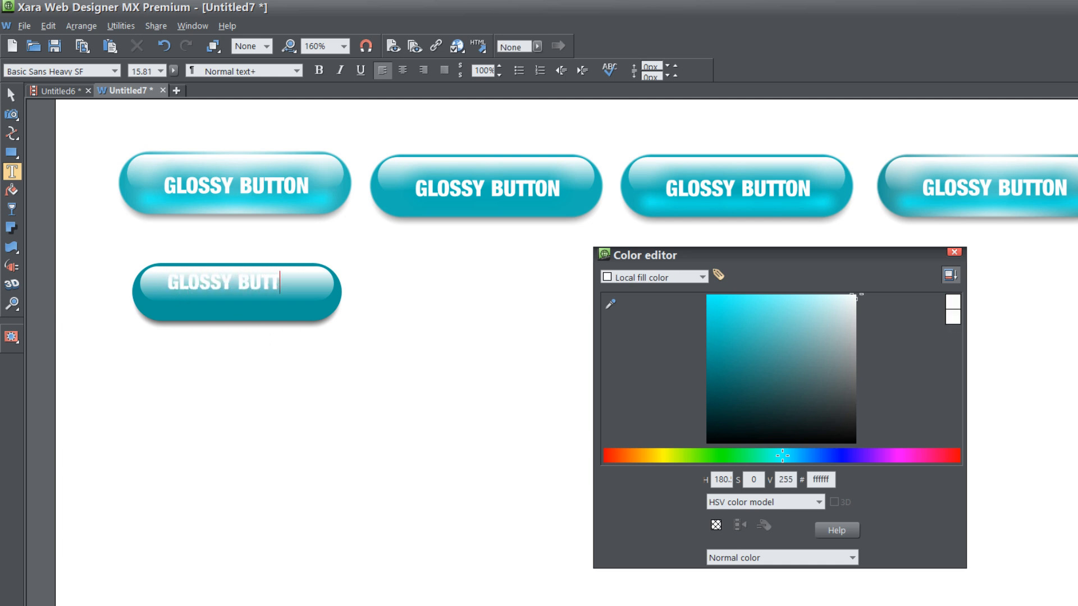
pyautogui.write('ON')
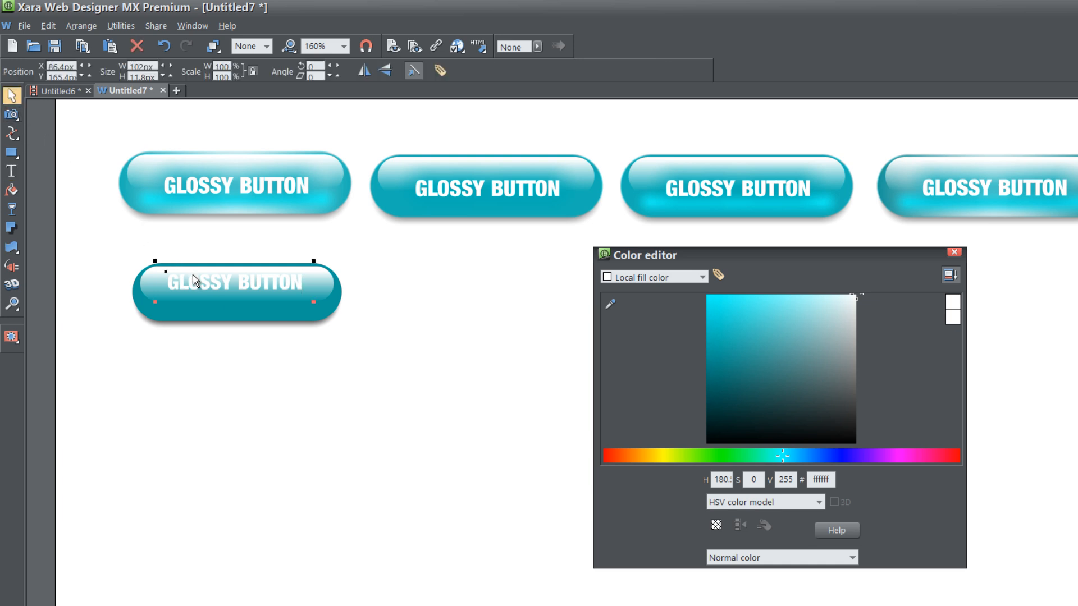
pyautogui.moveTo(195, 282); pyautogui.dragTo(245, 298)
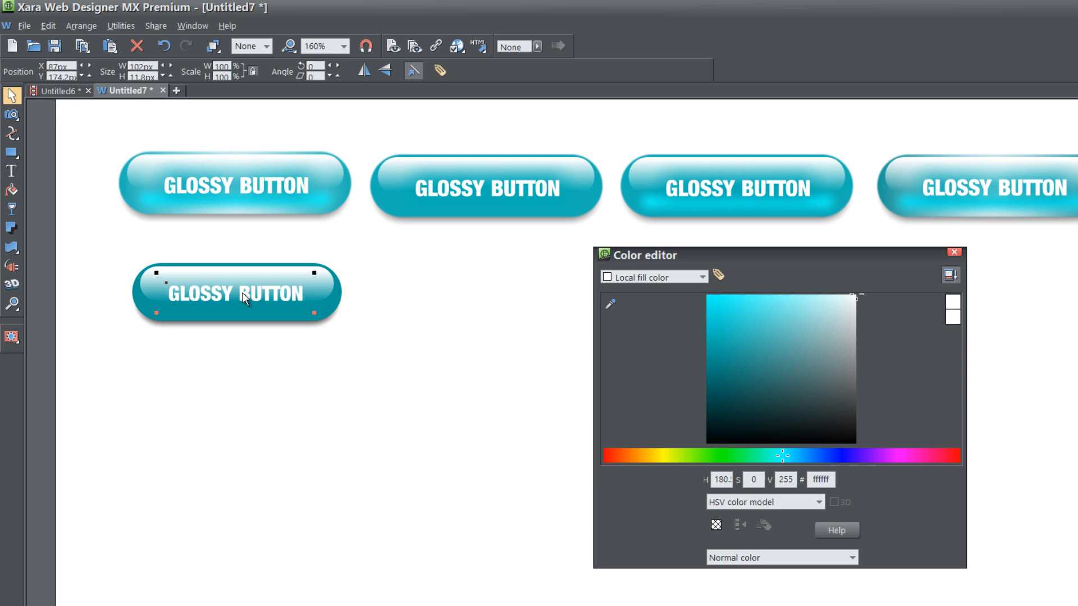